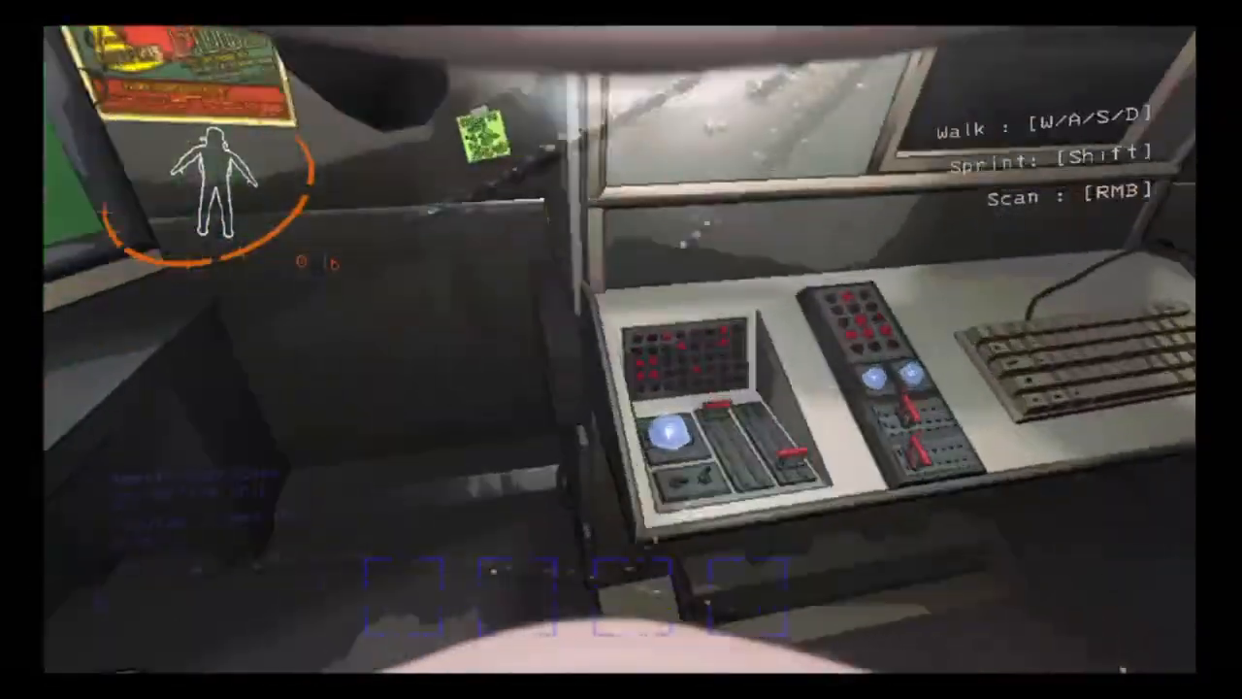
mouse_move(621, 350)
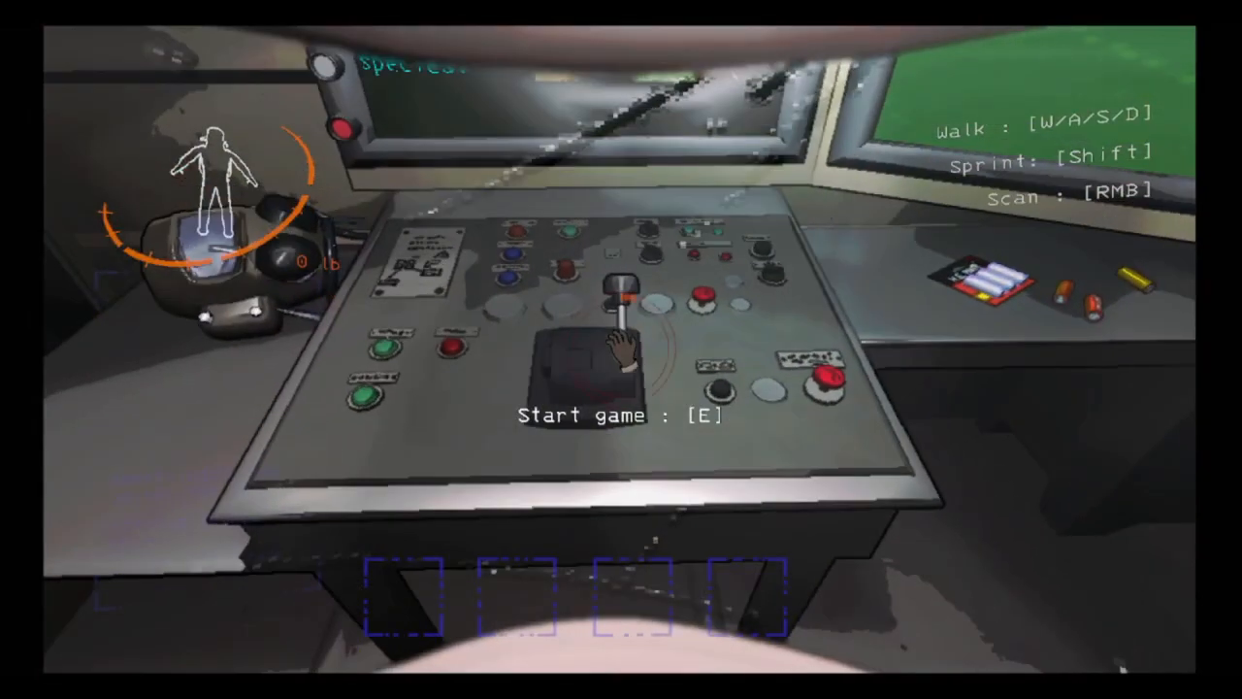
- Pull the start lever at the ship's main console to land on the moon
key(e)
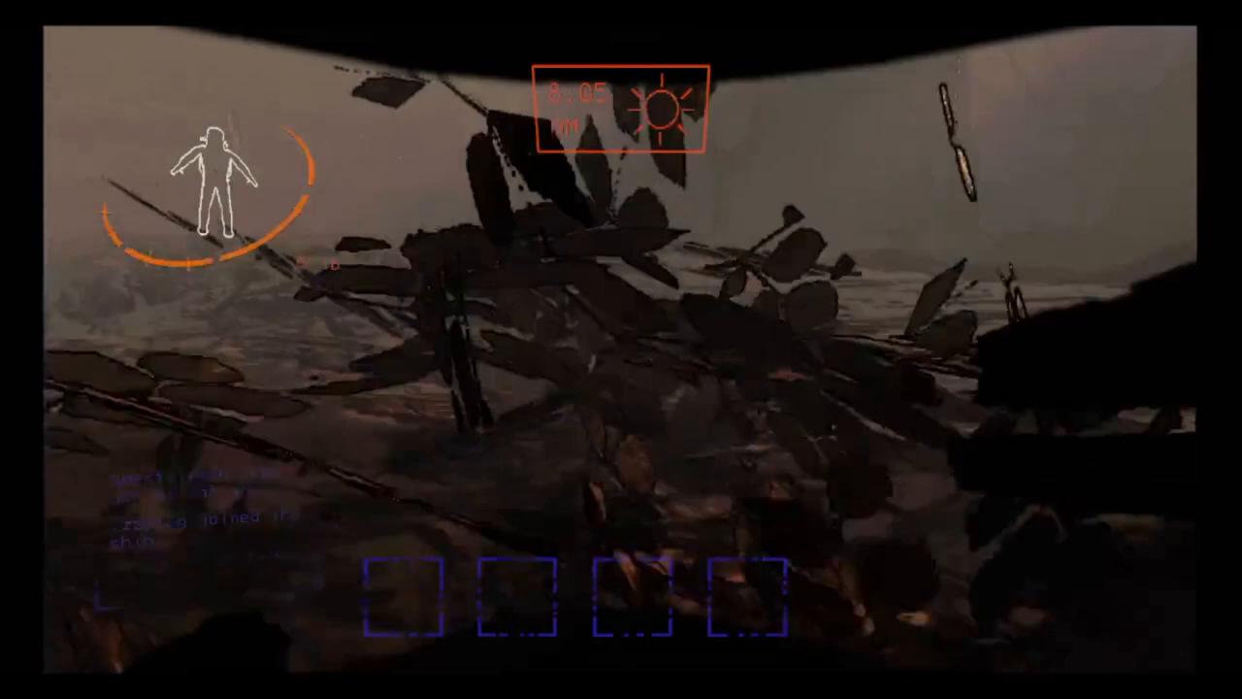
mouse_move(621, 350)
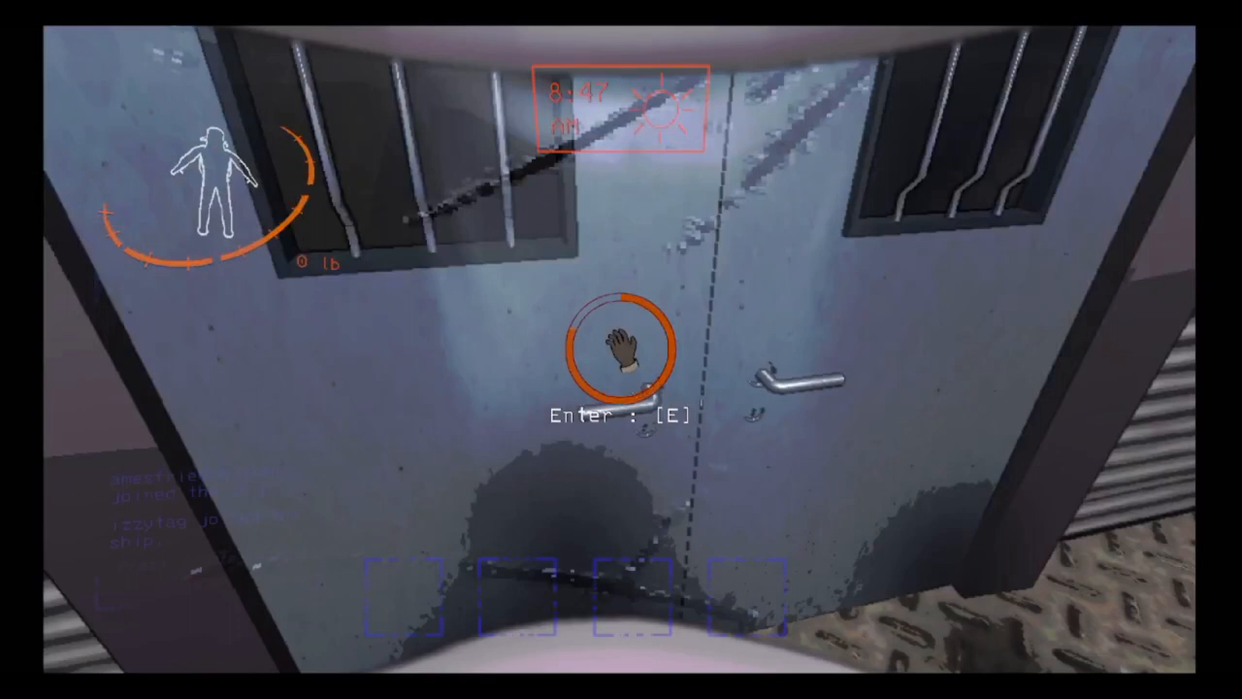
- Enter the facility through its main entrance
key(e)
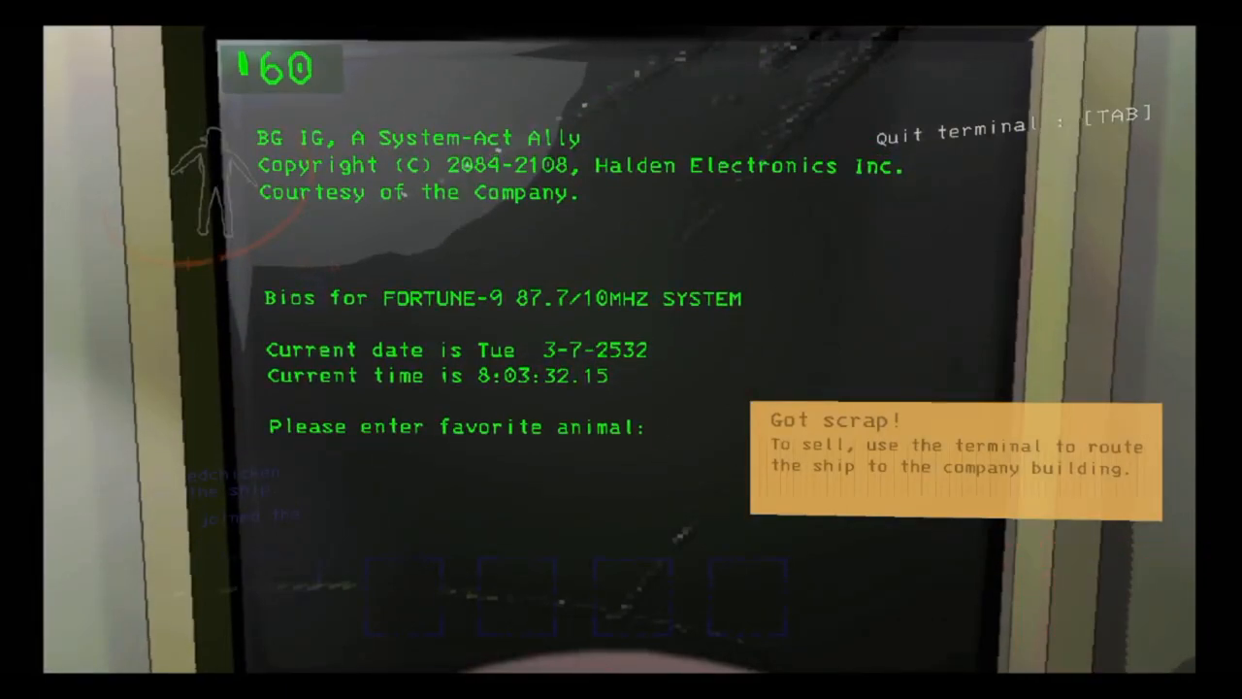
- Answer 'horse' at the terminal prompt, browse the store and begin a flashlight buy
text(horse)
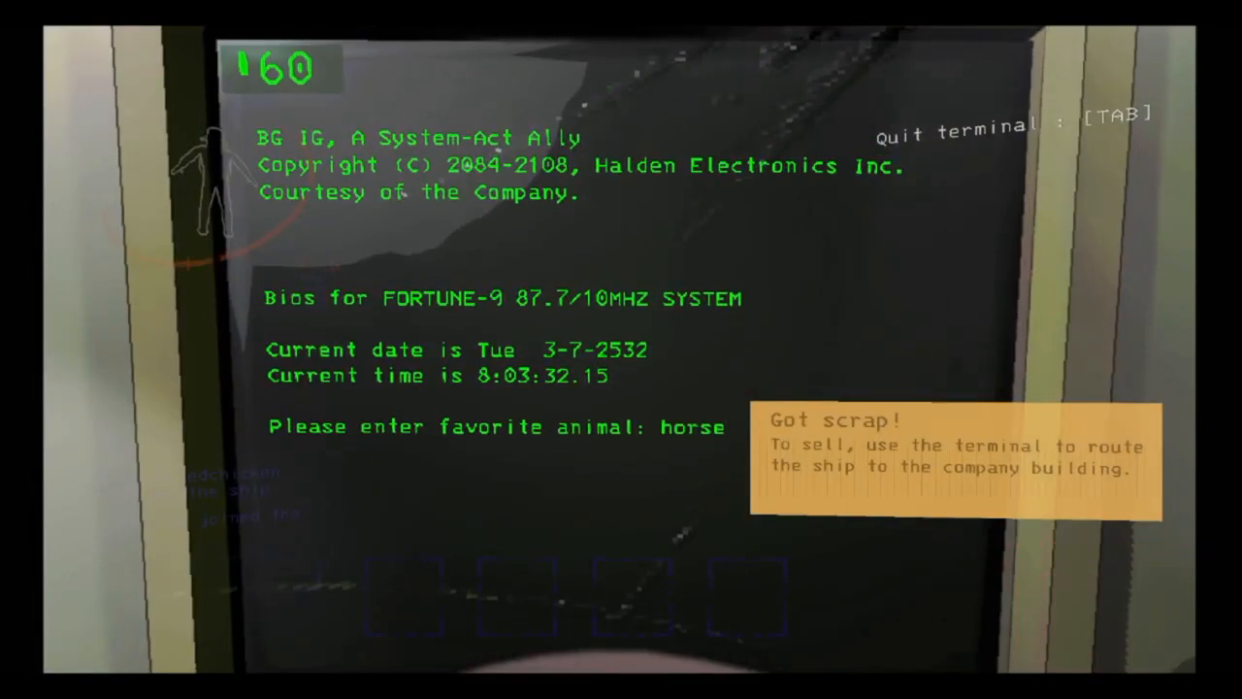
key(Return)
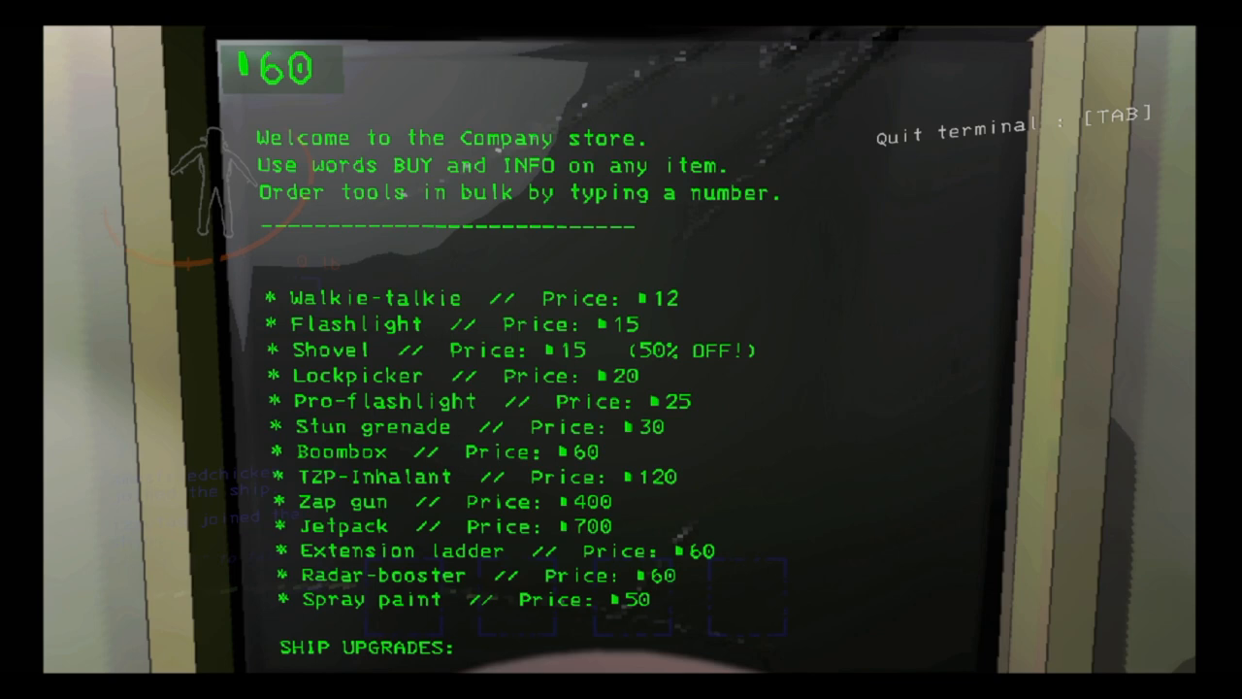
scroll(down, 3)
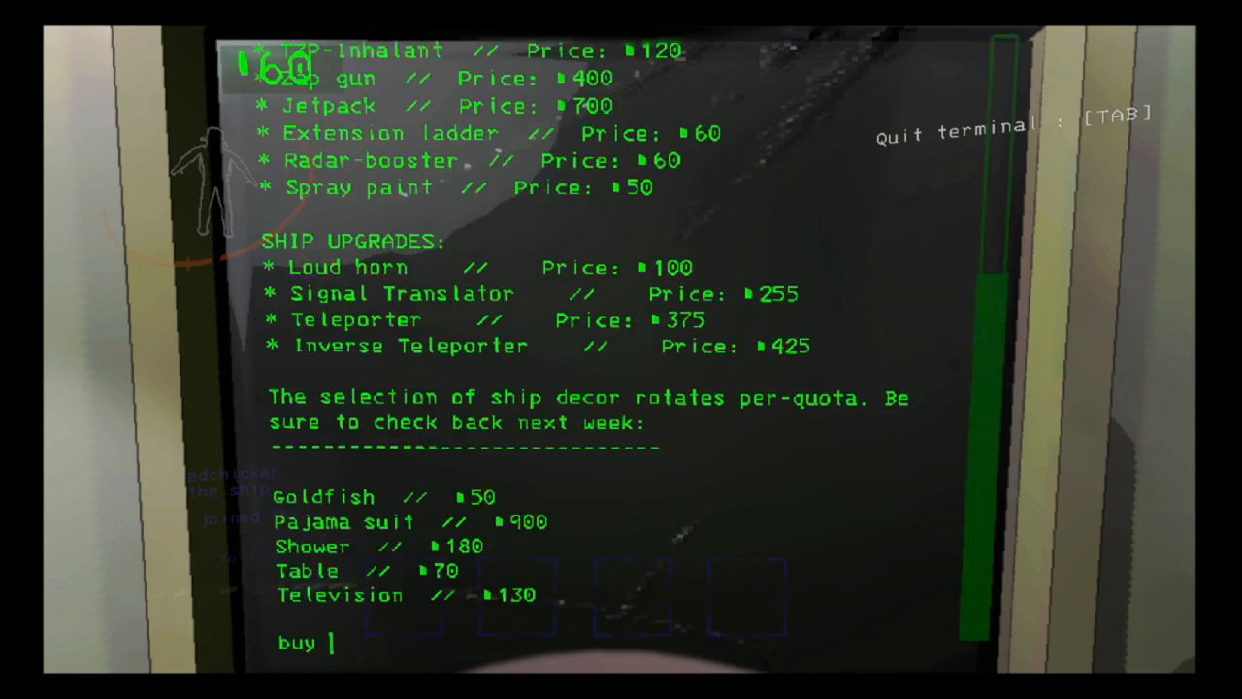
text(flashligh)
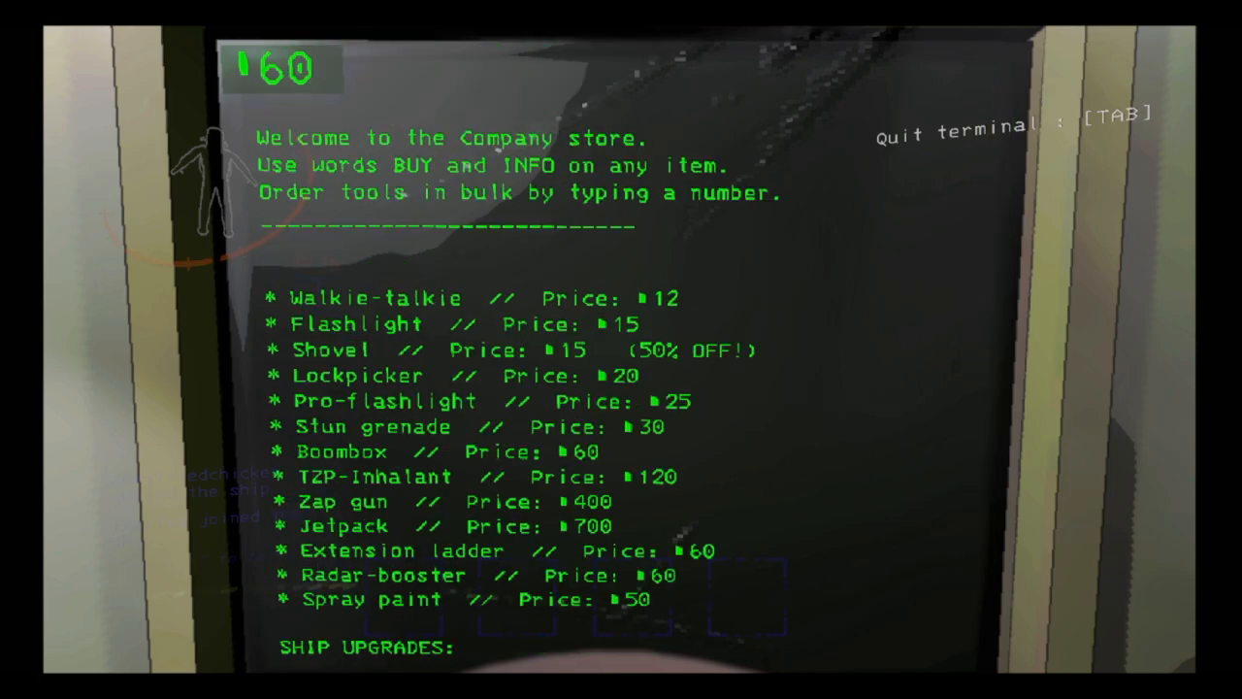
scroll(down, 3)
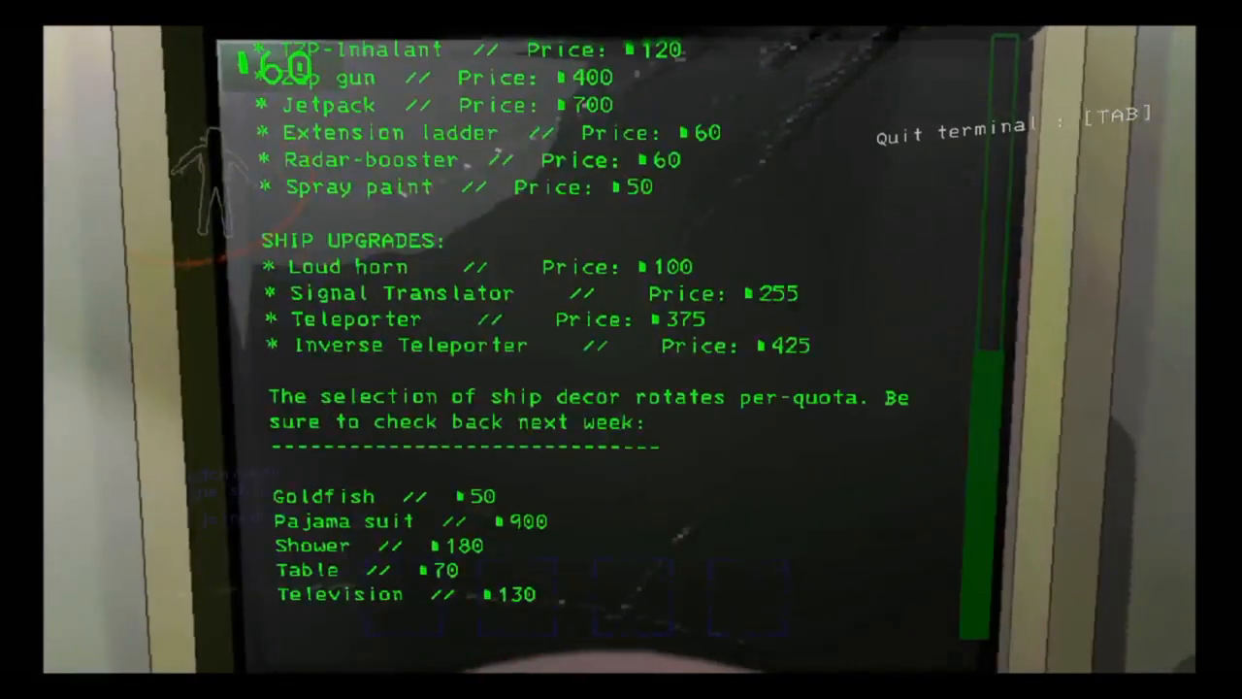
text(bu)
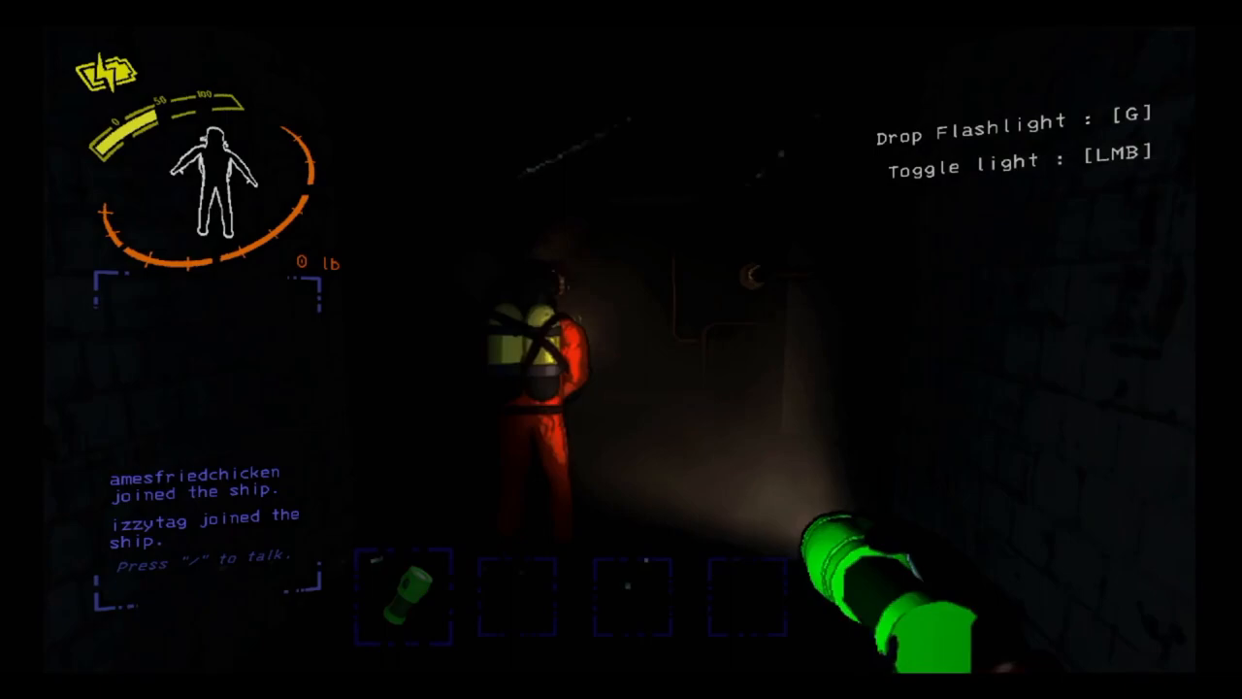
mouse_move(621, 349)
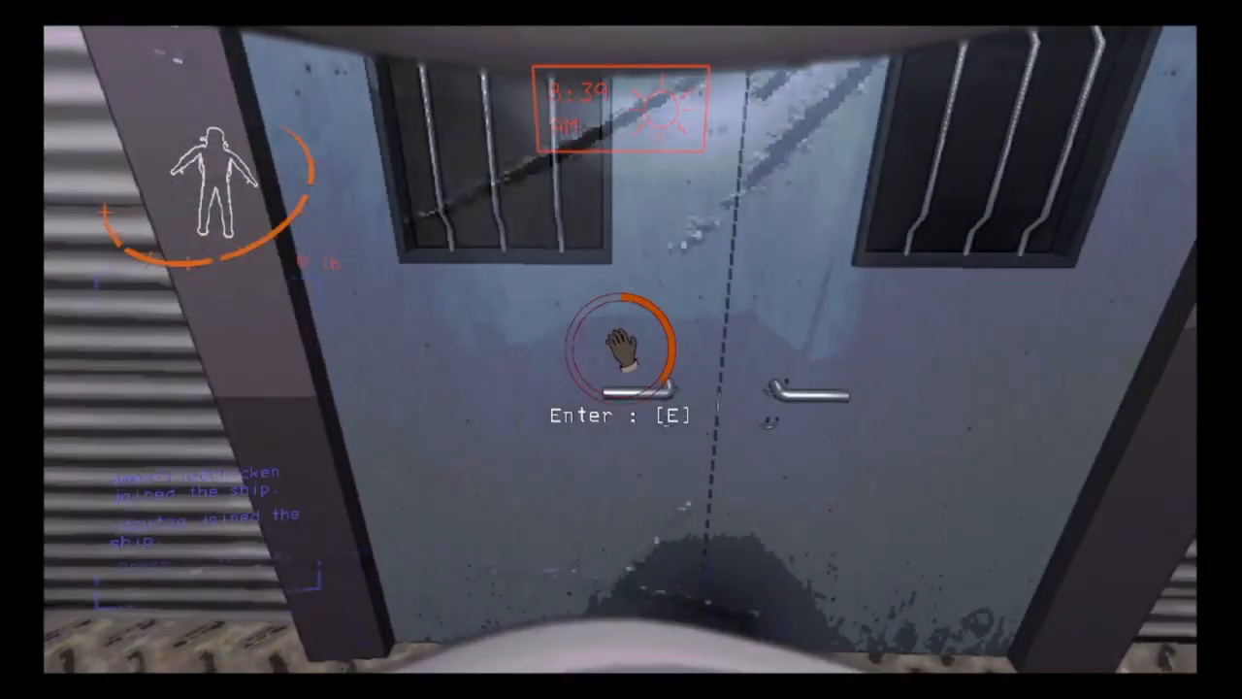
- Go through the main entrance, pick up a small scrap item, and open the storage closet
key(e)
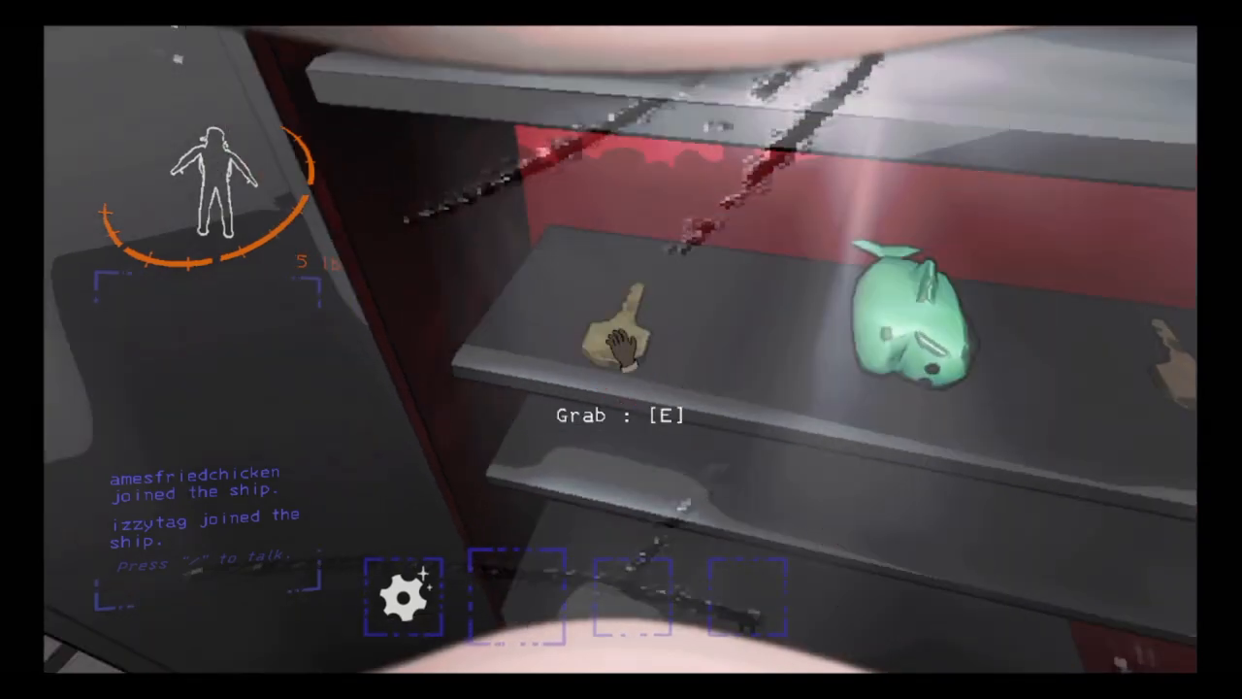
key(e)
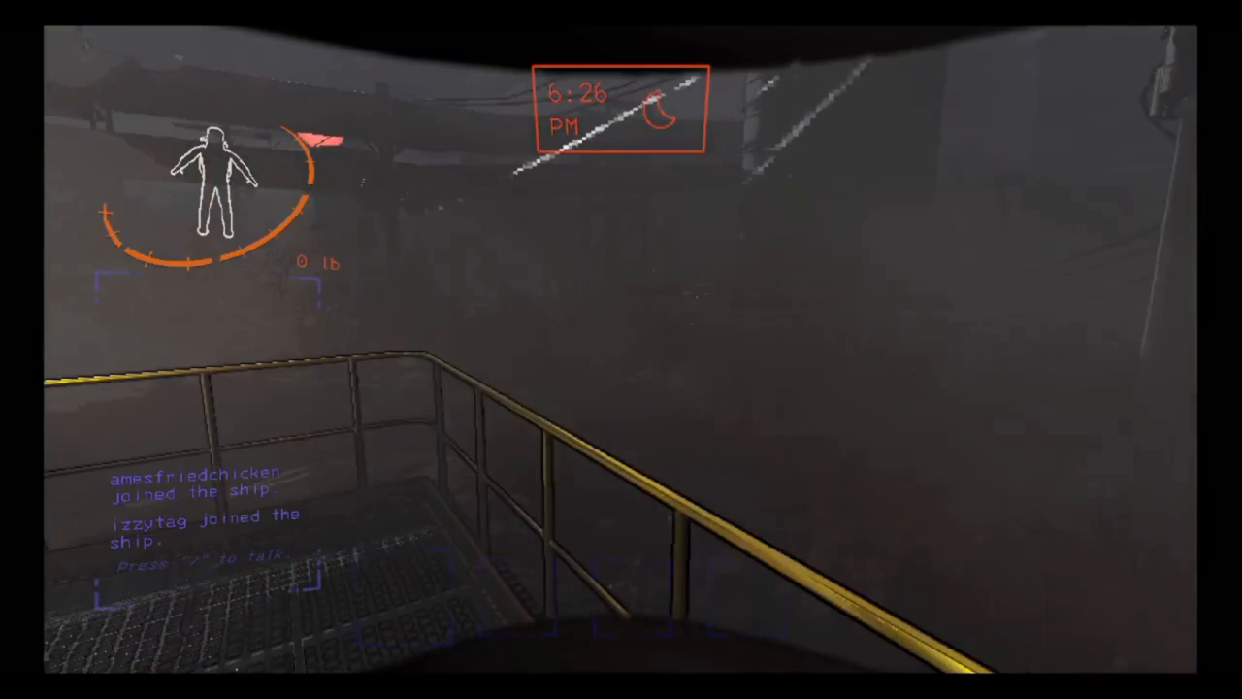
mouse_move(621, 349)
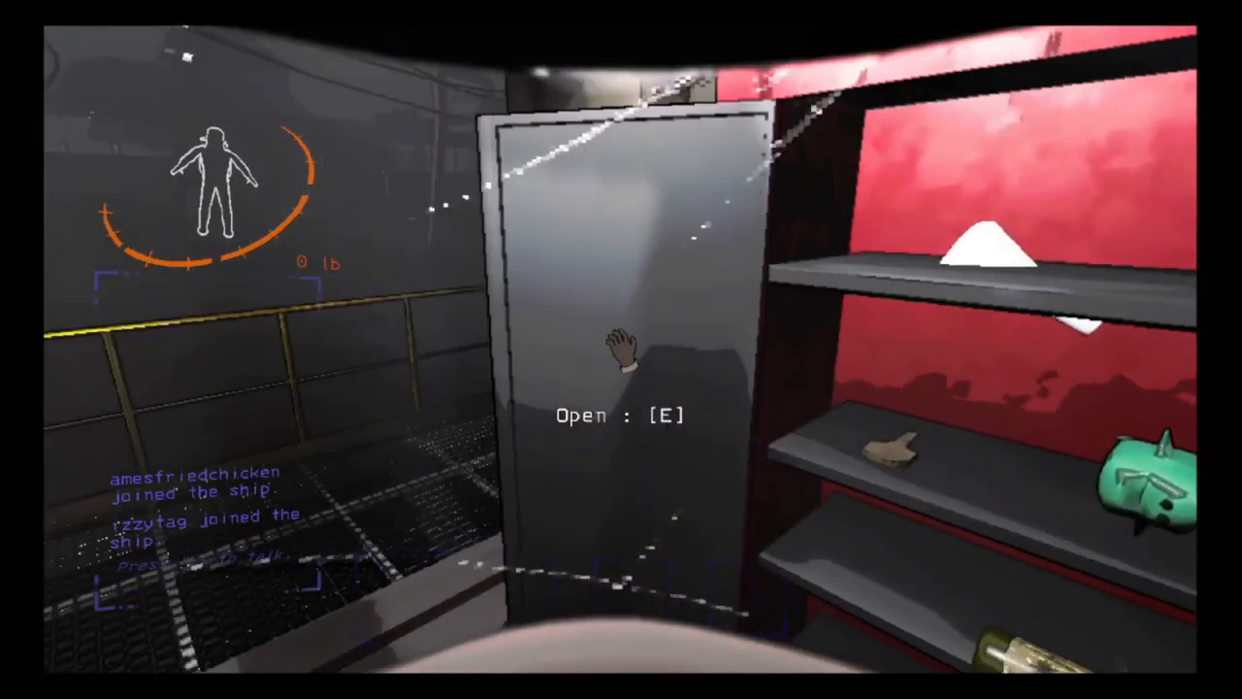
key(e)
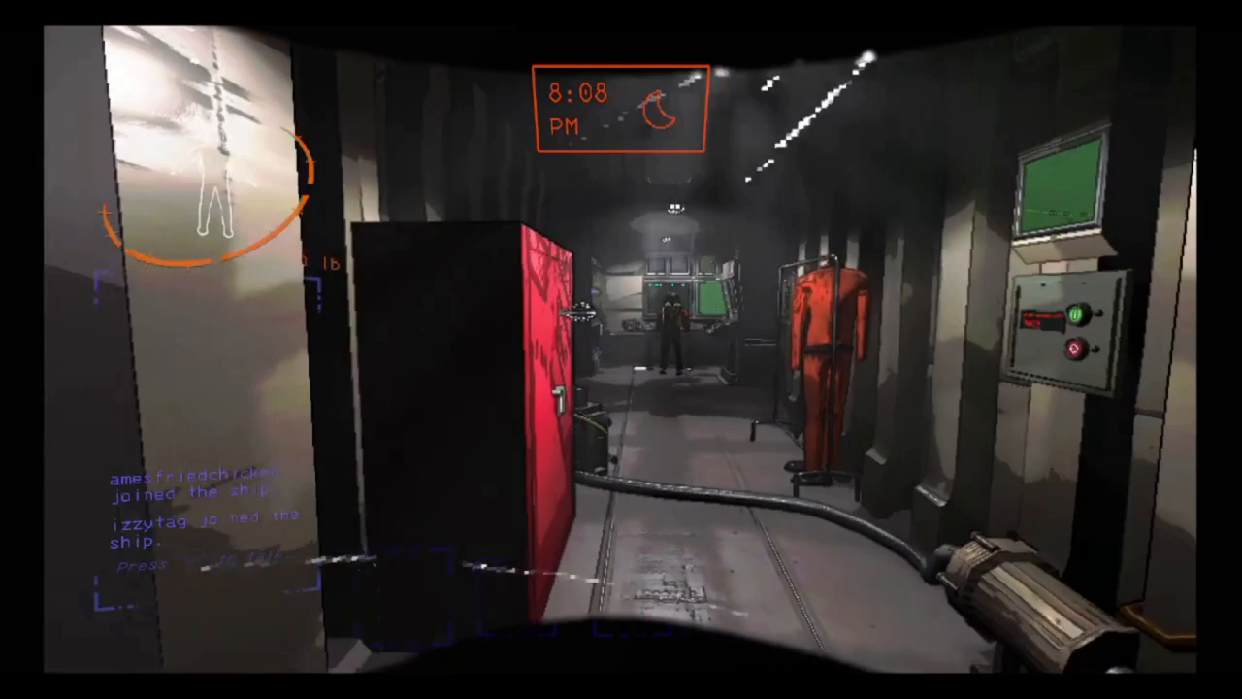
mouse_move(622, 349)
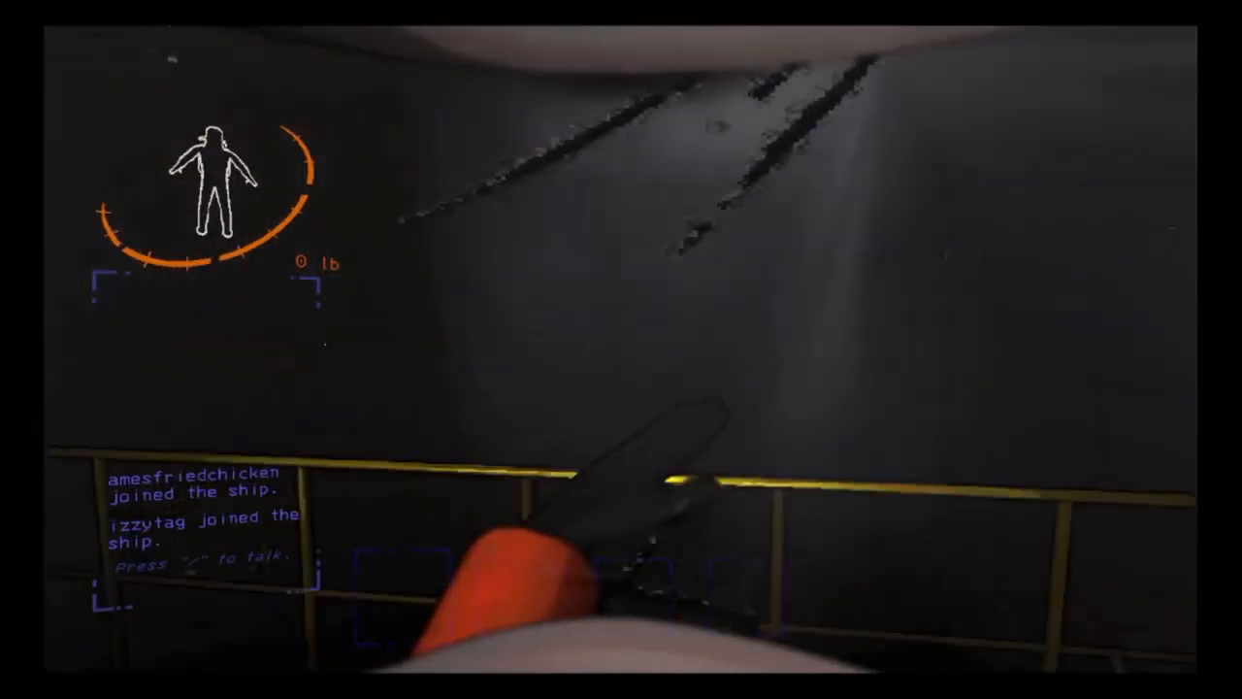
mouse_move(621, 350)
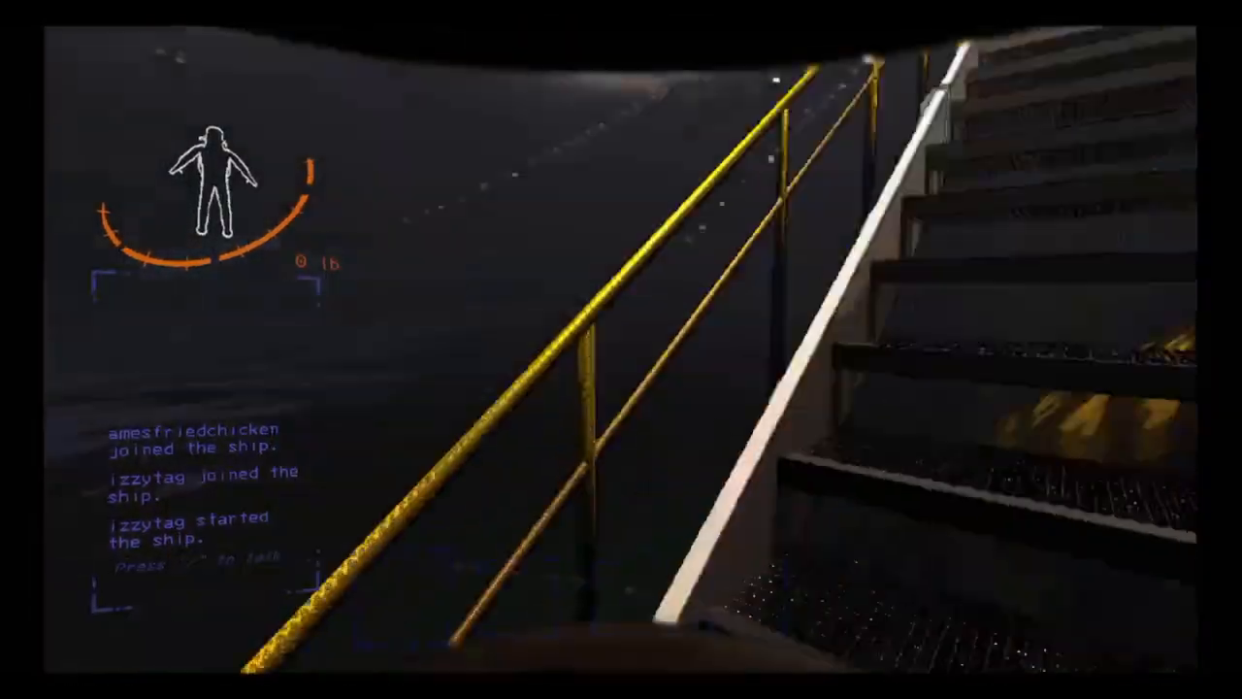
mouse_move(621, 349)
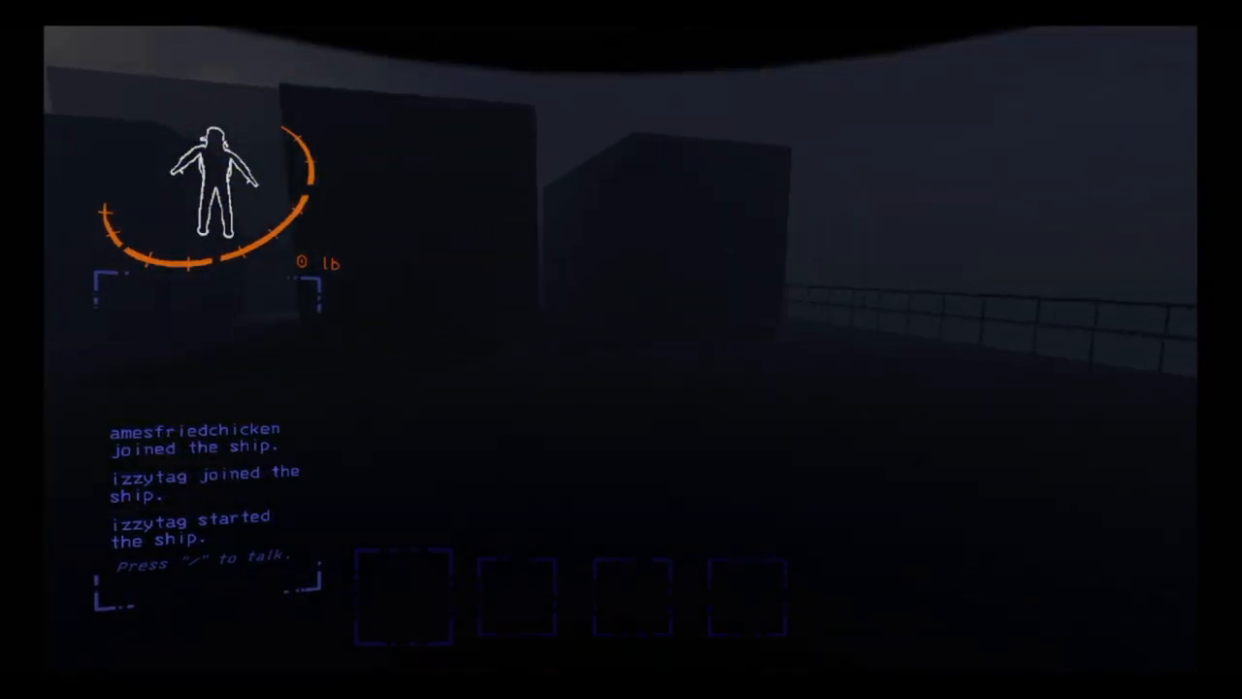
mouse_move(621, 349)
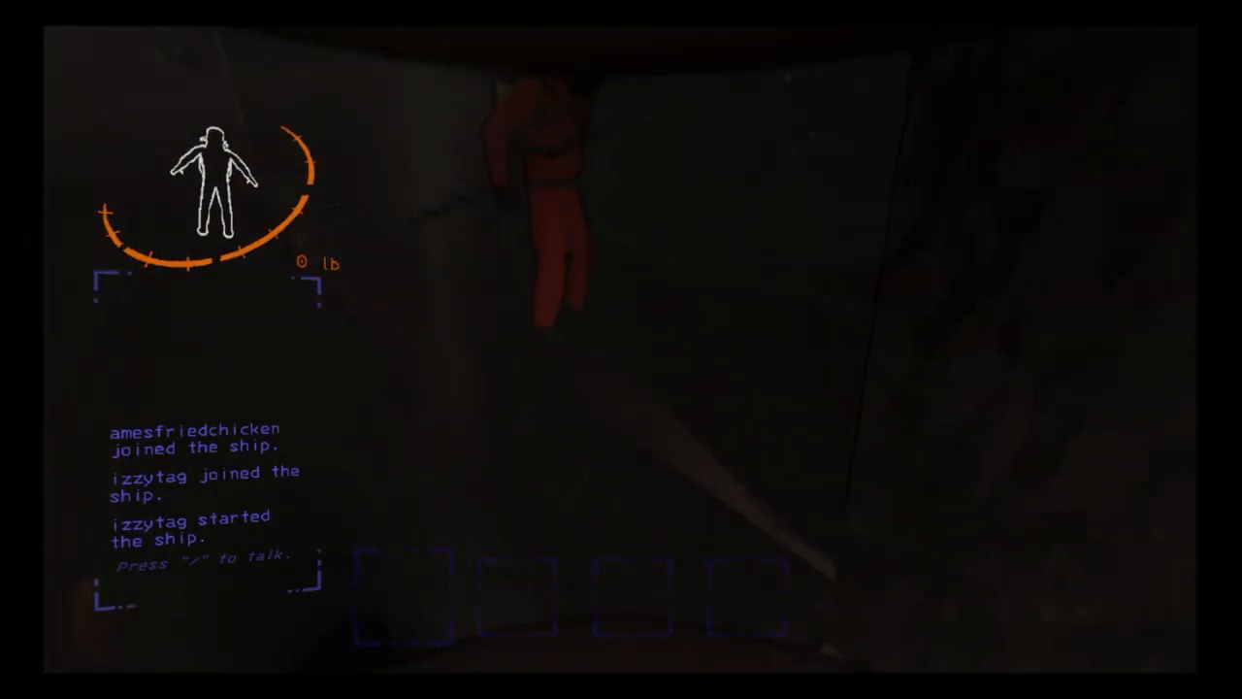
mouse_move(622, 350)
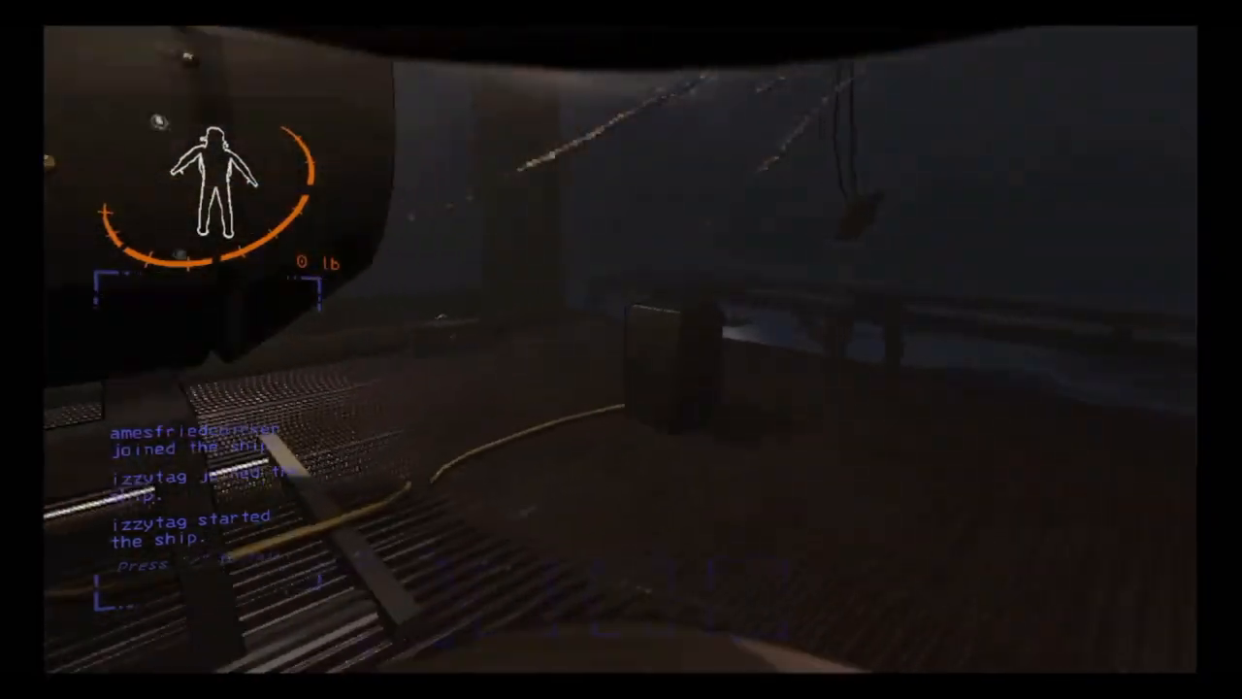
mouse_move(621, 350)
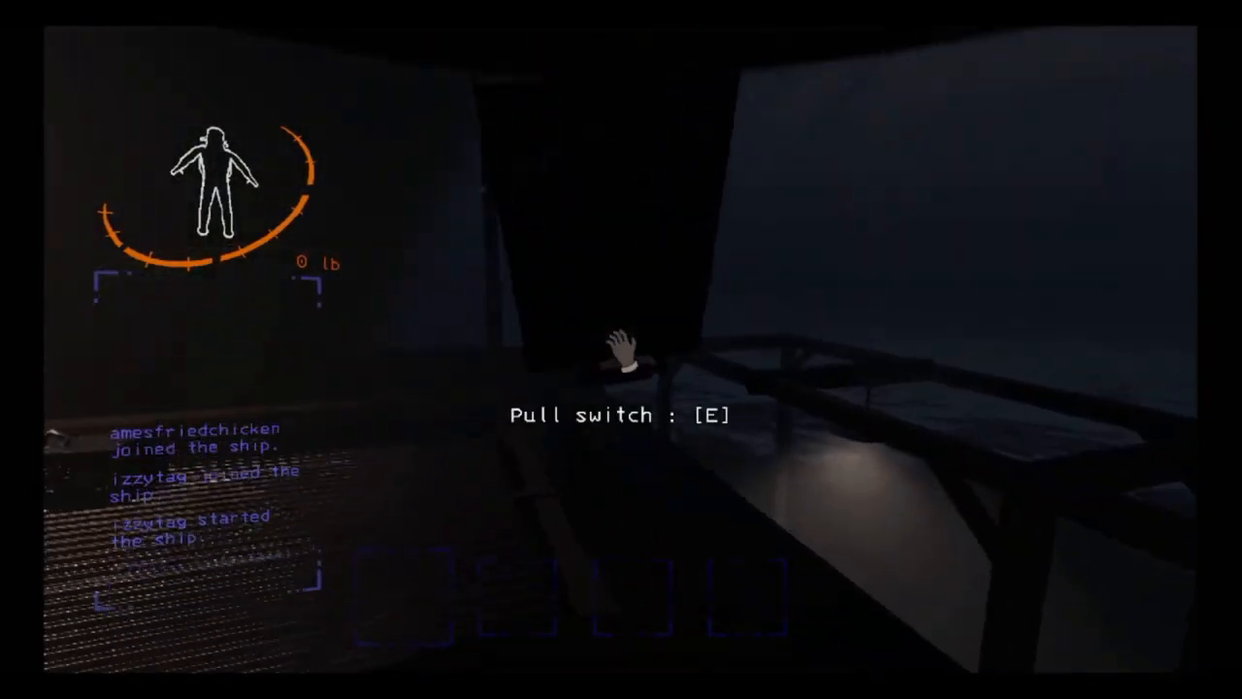
- Pull the switch beside the railing on the ship's deck
key(e)
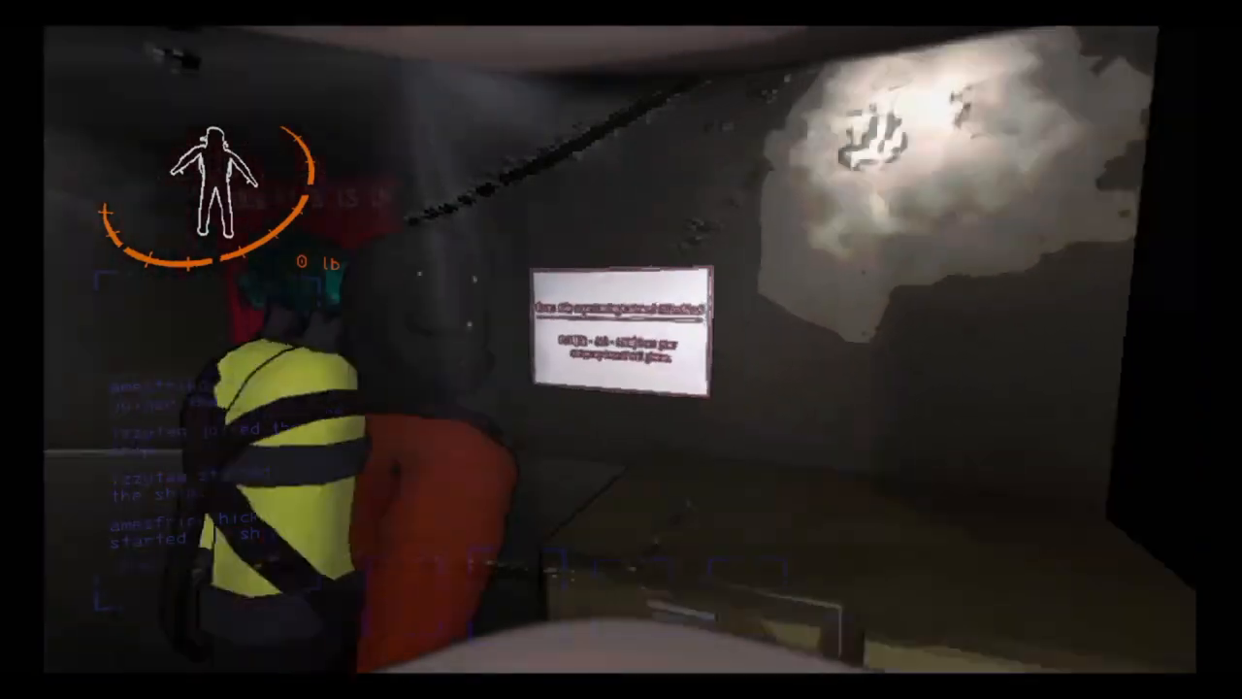
mouse_move(622, 349)
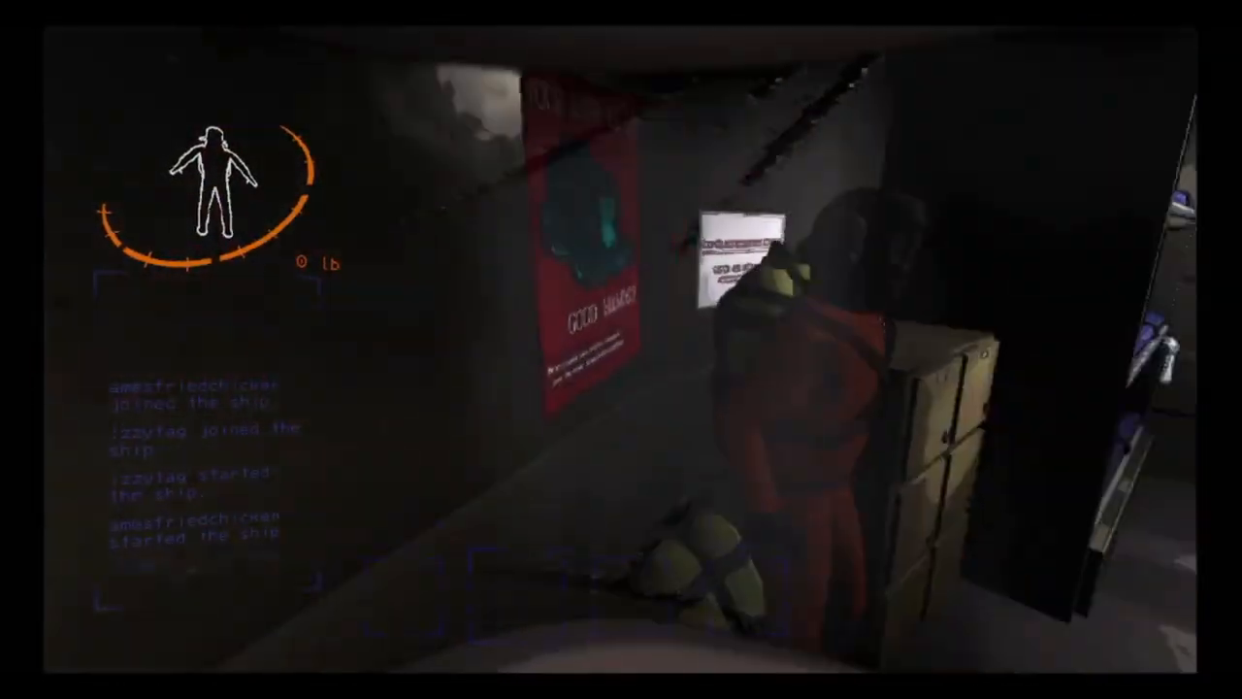
mouse_move(621, 350)
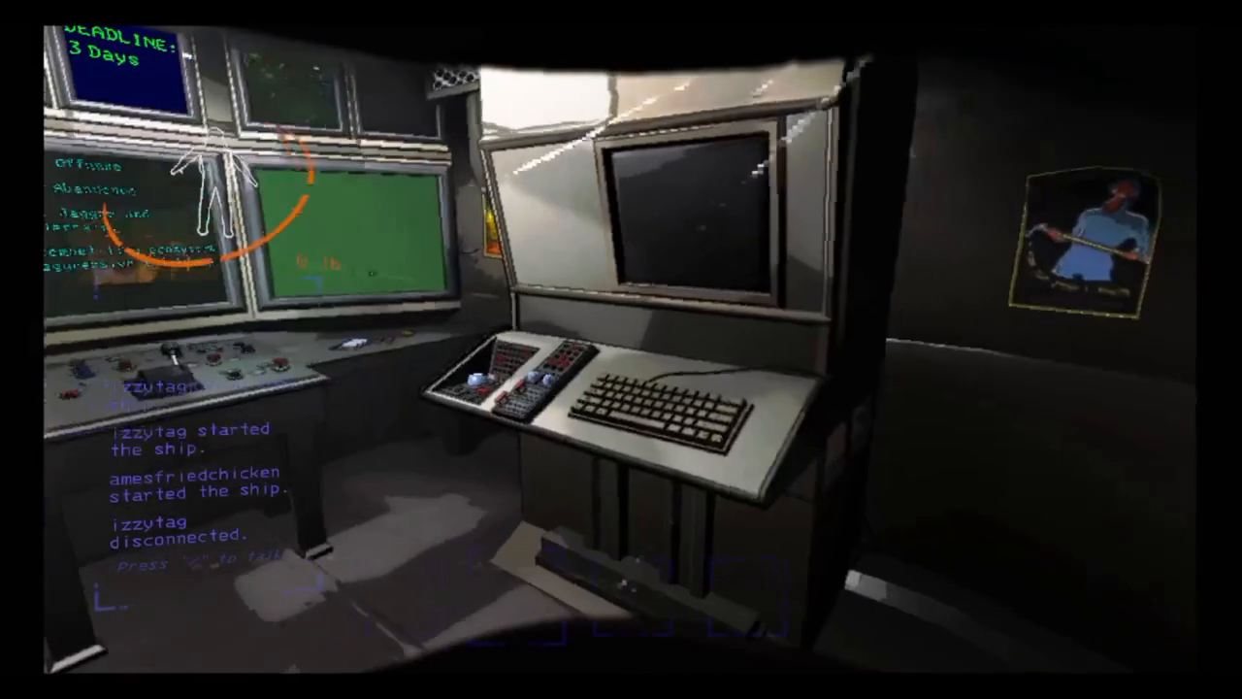
- Bring up the pause menu and confirm leaving the game
key(Escape)
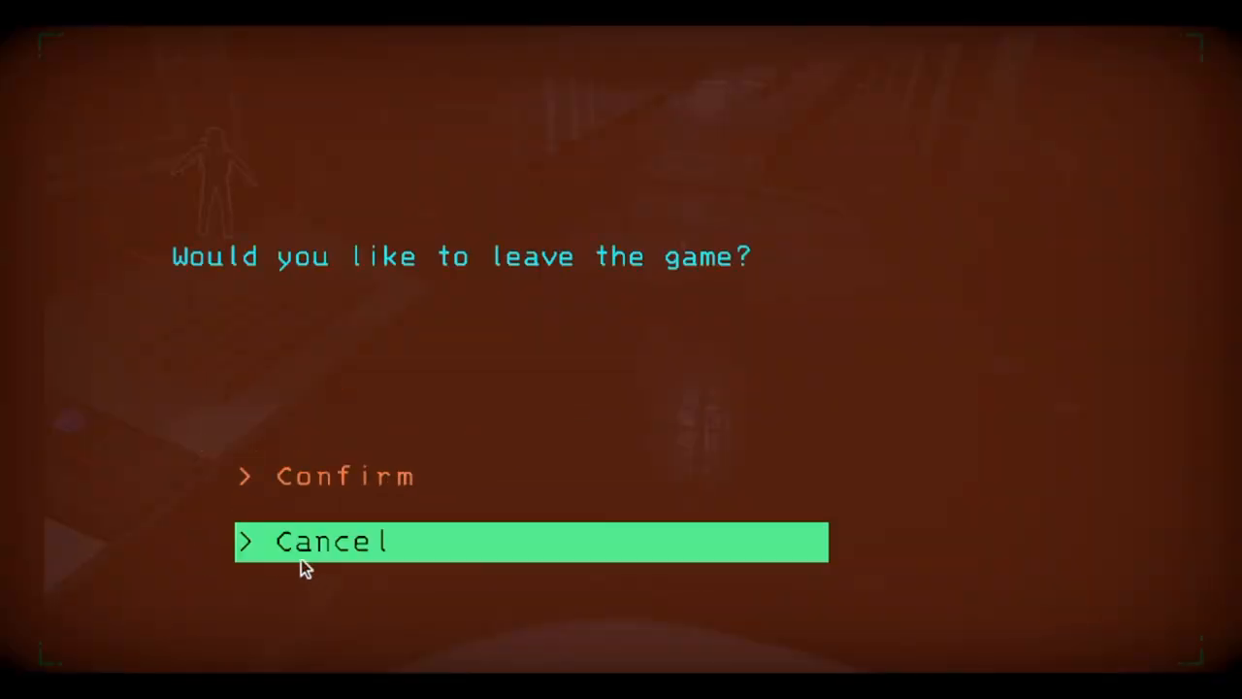
click(344, 476)
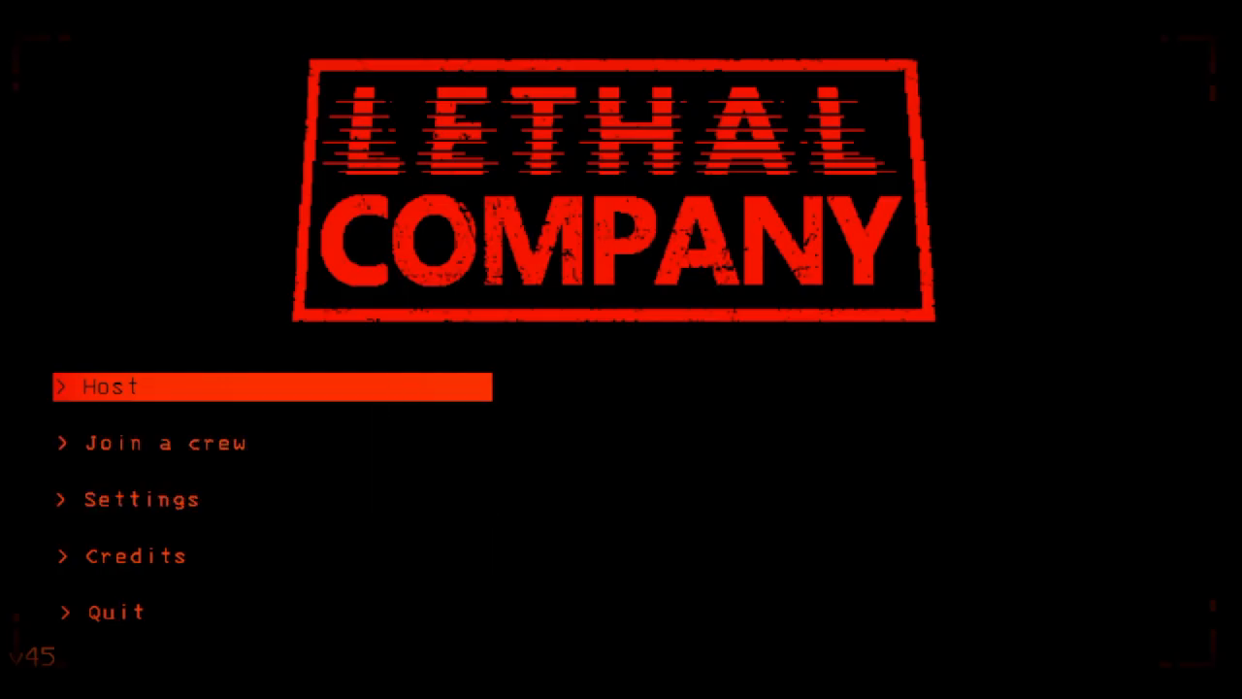